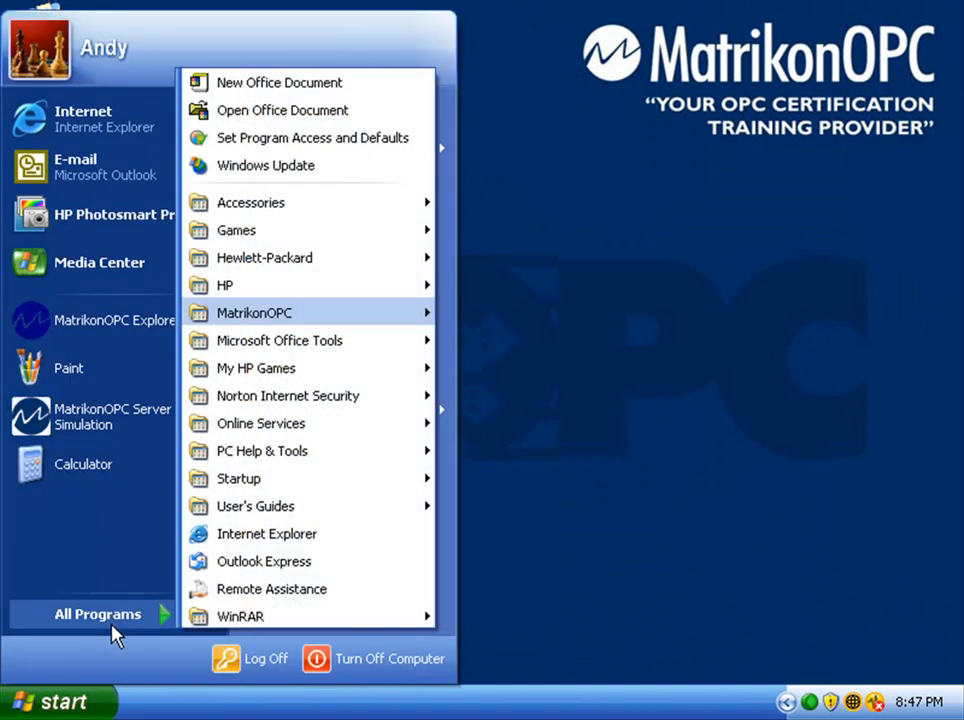
mouse_move(503, 340)
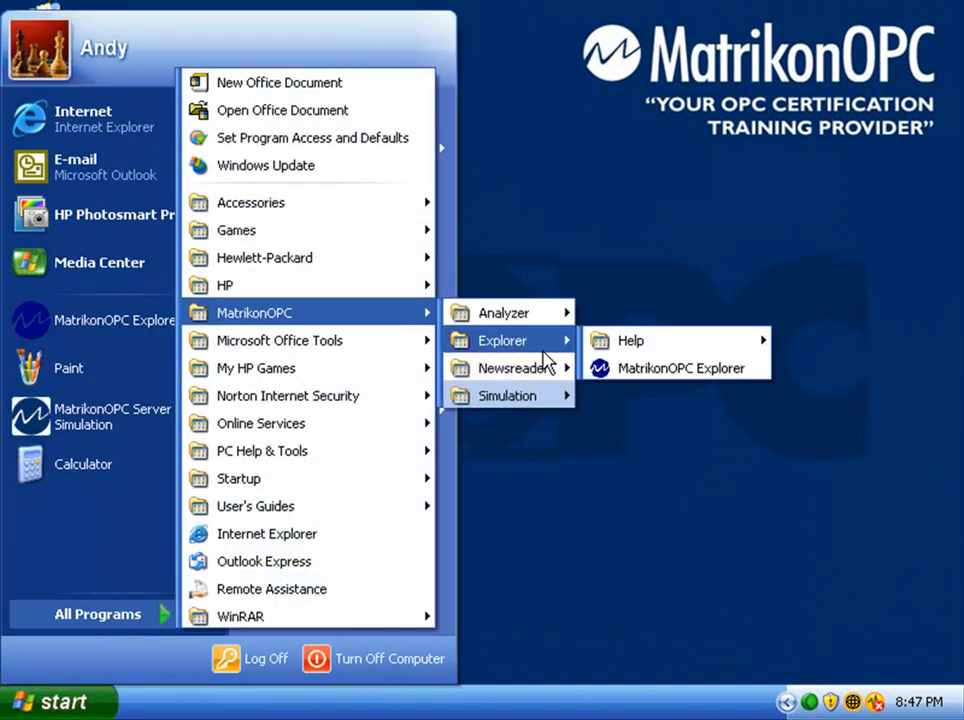
Launch MatrikonOPC Explorer from the MatrikonOPC Explorer folder in the Start menu
click(675, 368)
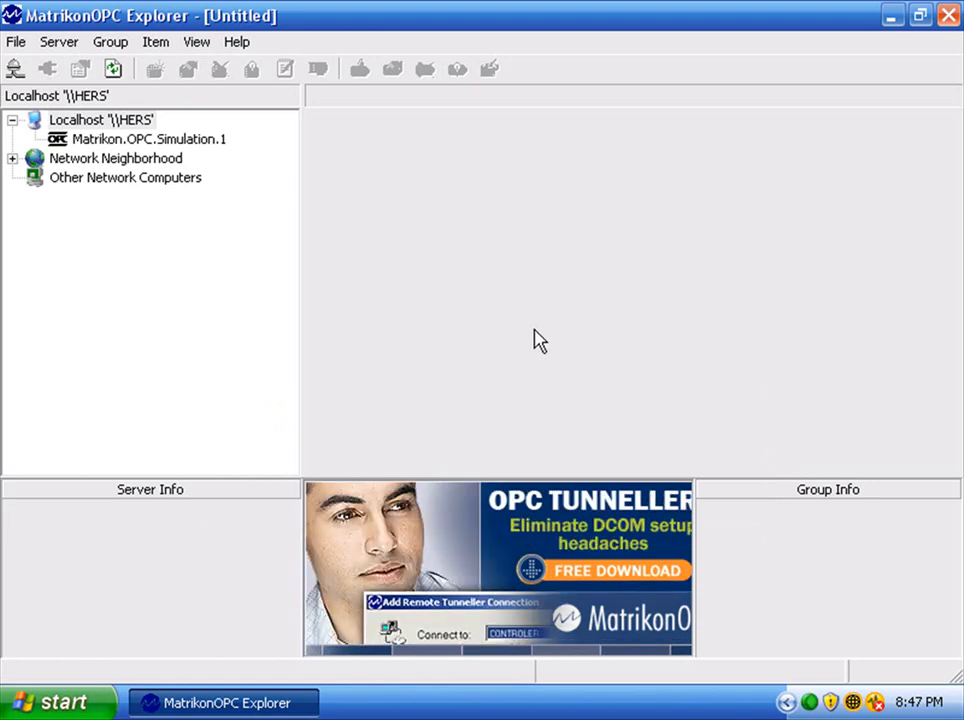
mouse_move(100, 155)
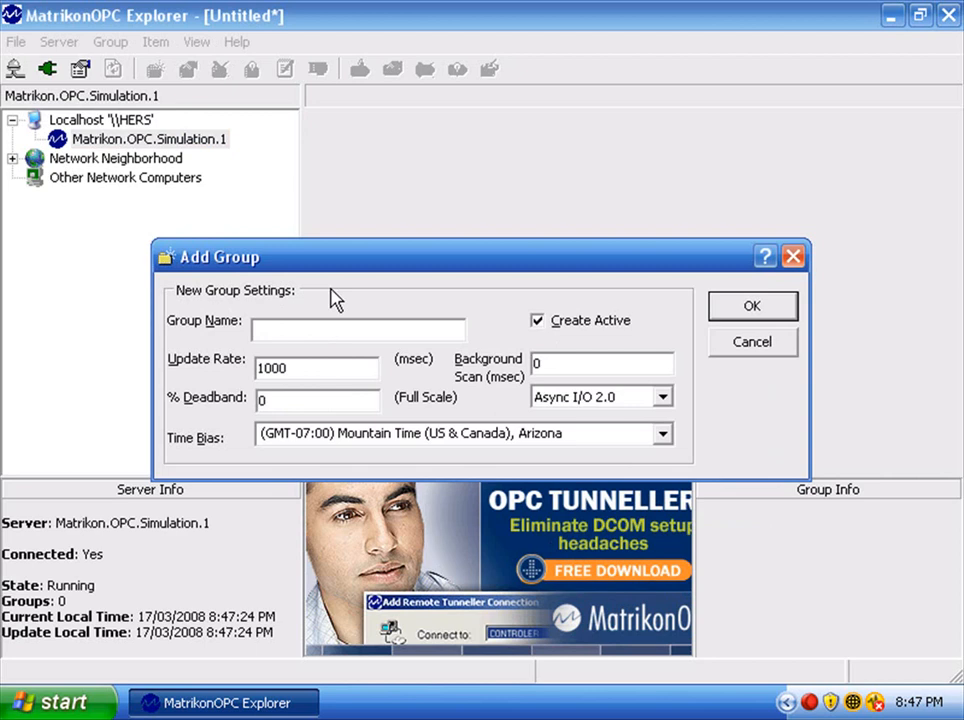
Enter 'test' as the name of the new group
text(test)
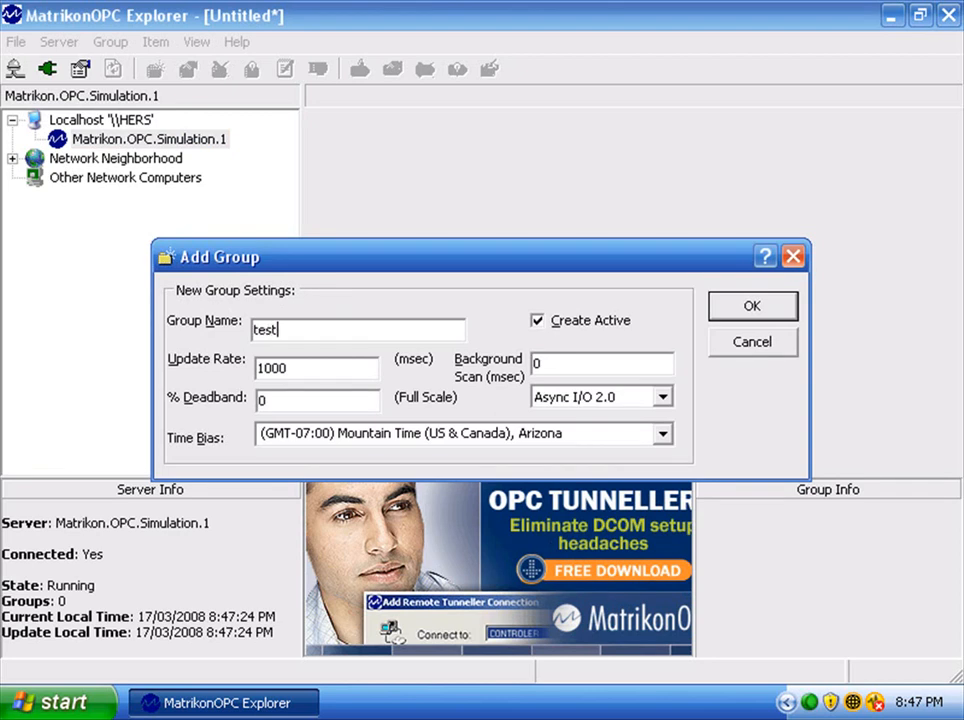
mouse_move(752, 305)
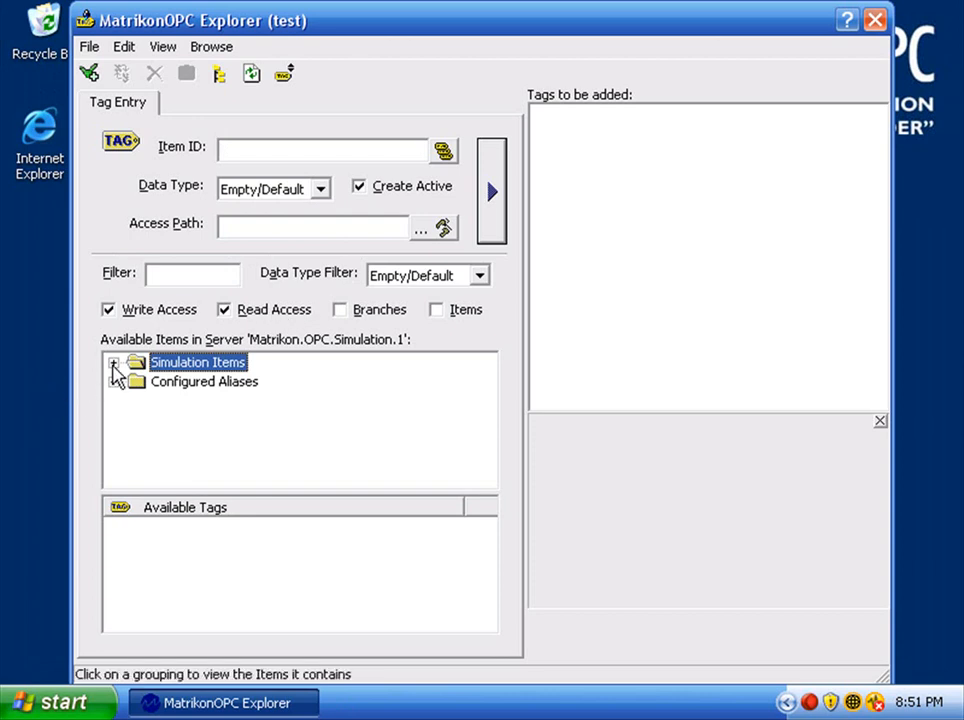
Add all Random tags from Simulation Items to the tag list
click(113, 362)
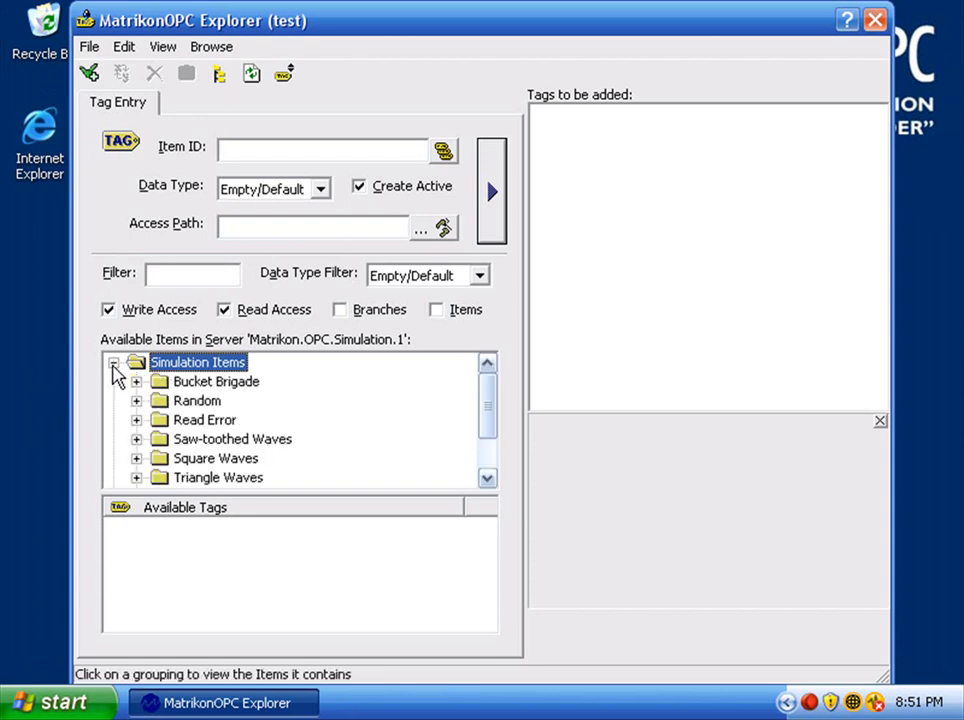
click(197, 400)
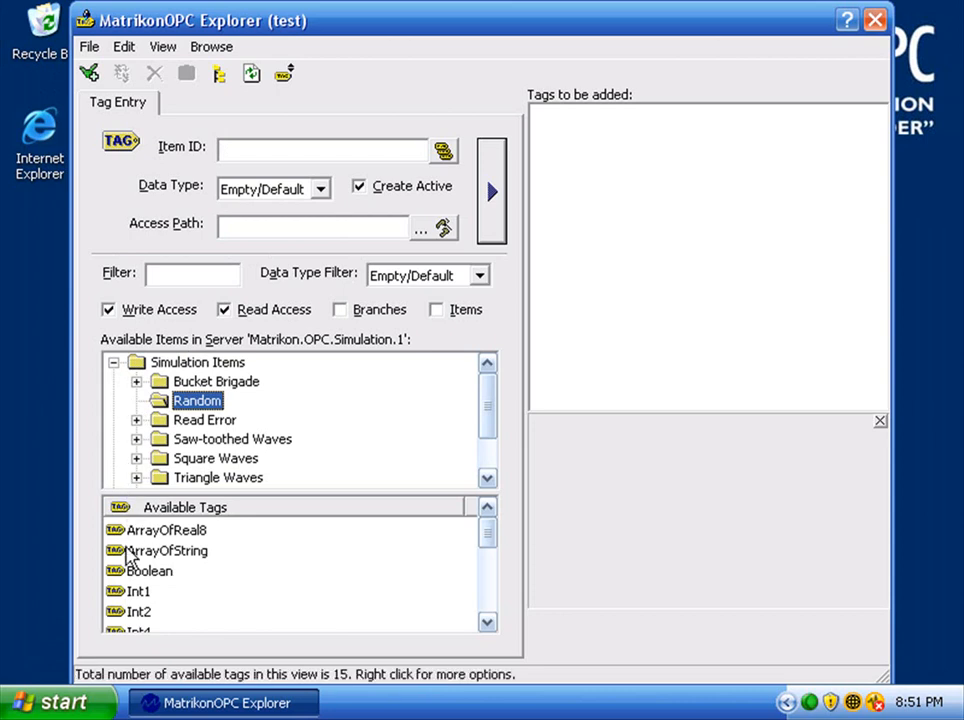
right_click(145, 550)
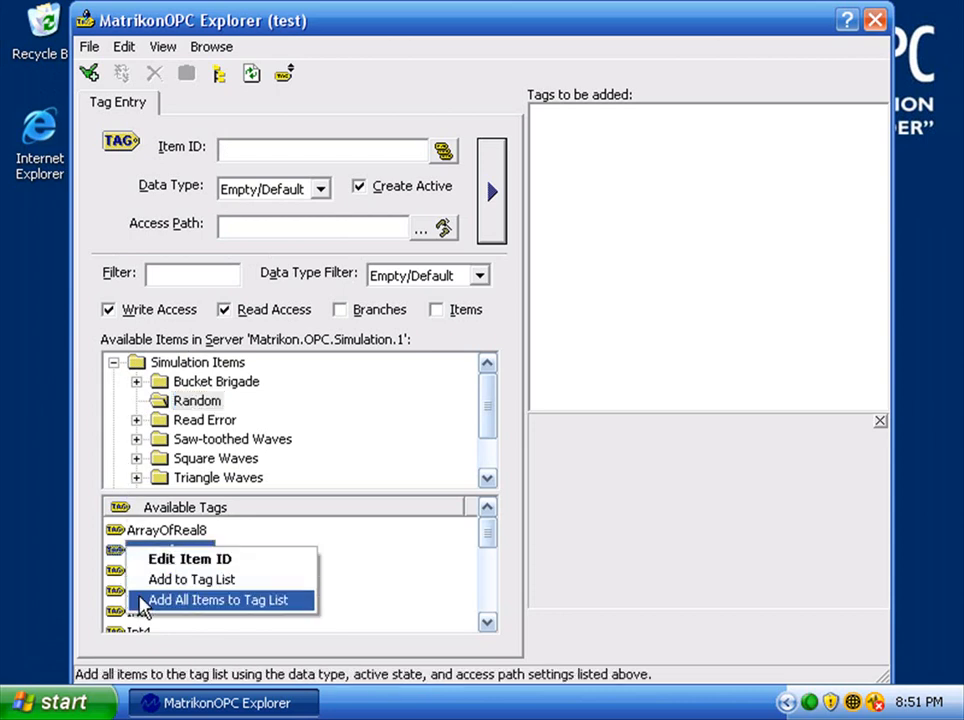
click(217, 600)
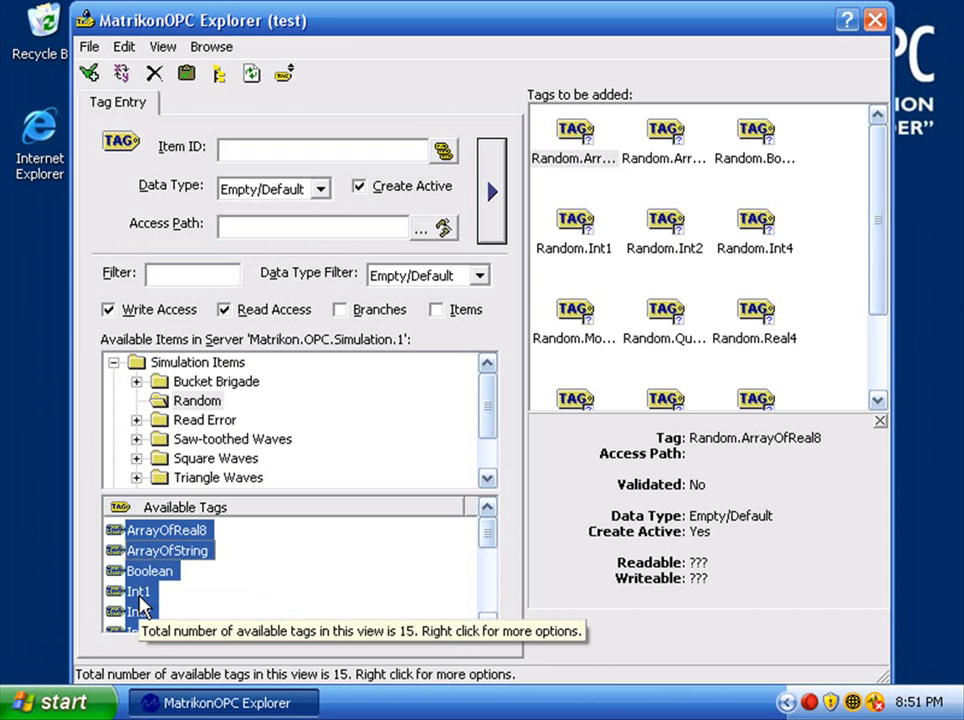
Add Bucket Brigade.Int1 to the tag list and add the tags to group 'test'
click(216, 381)
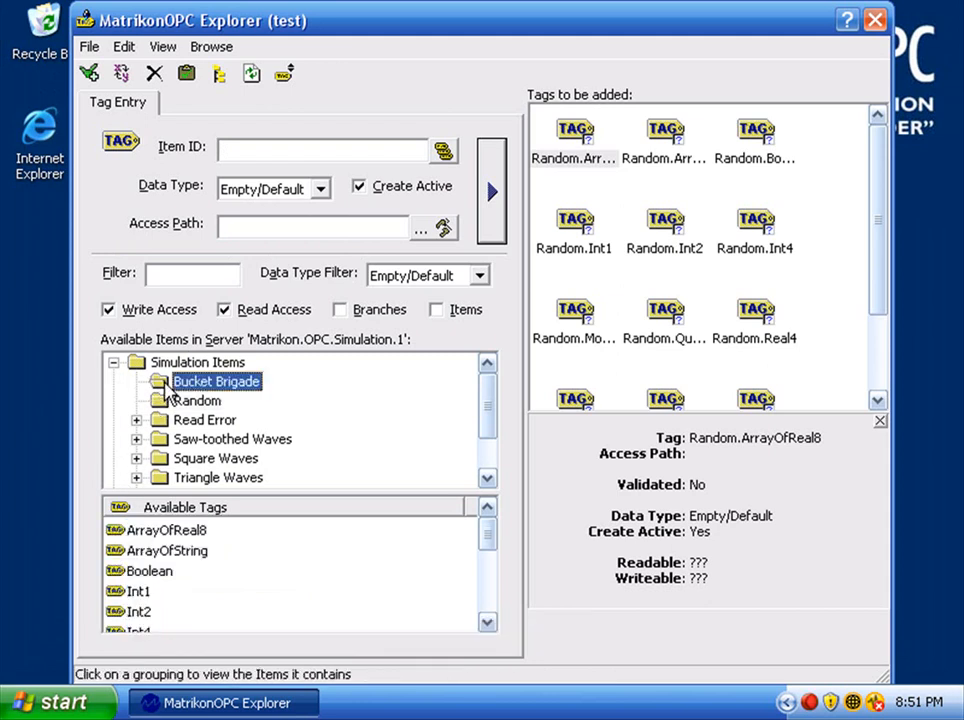
click(140, 591)
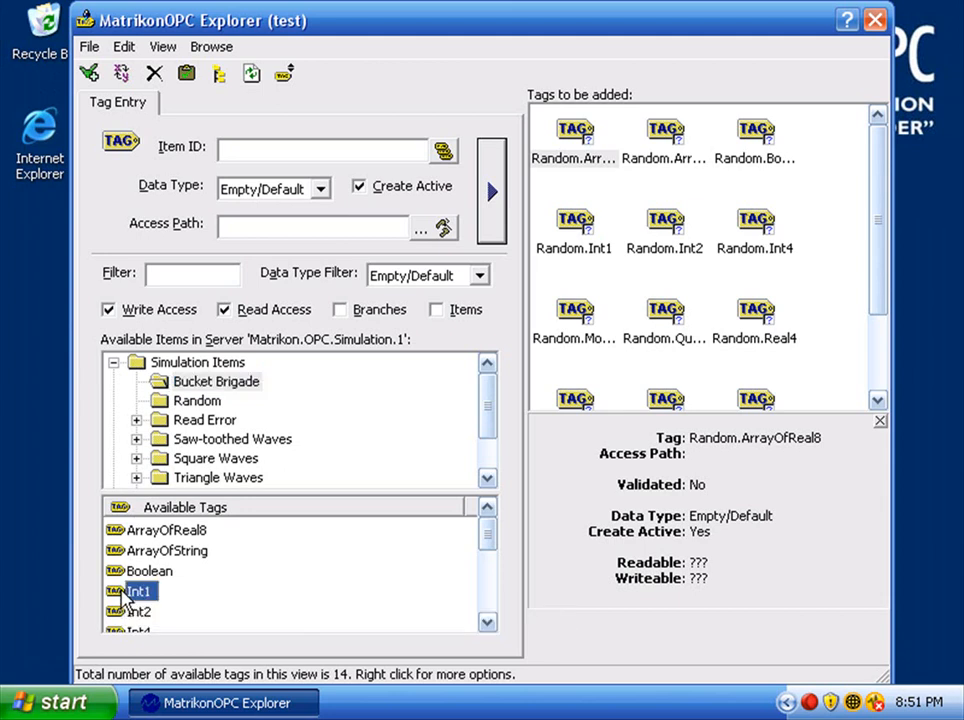
double_click(138, 591)
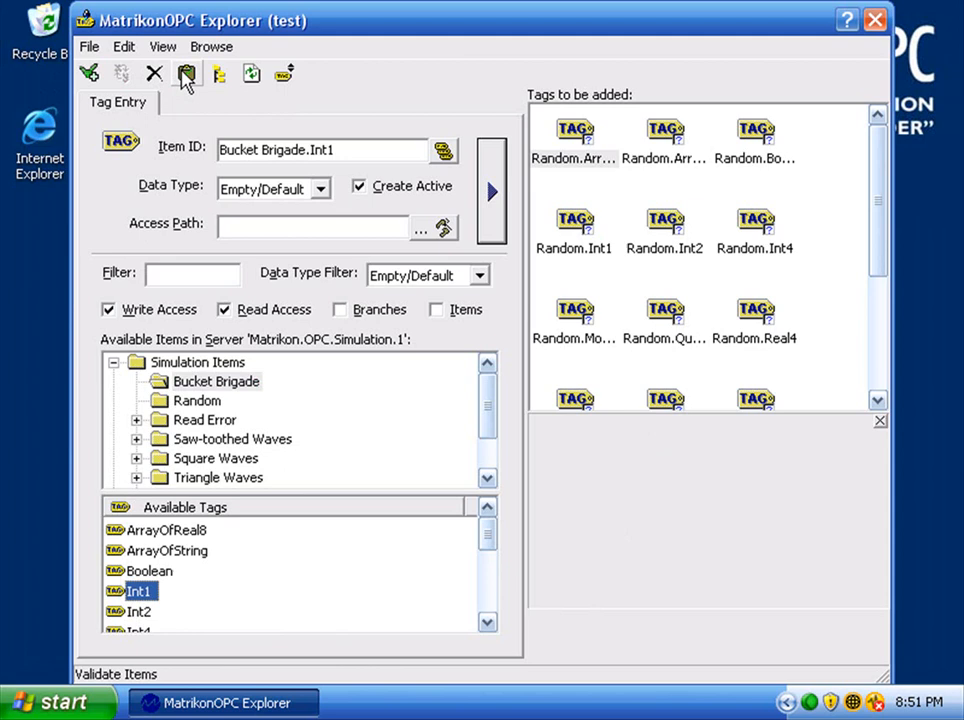
mouse_move(90, 73)
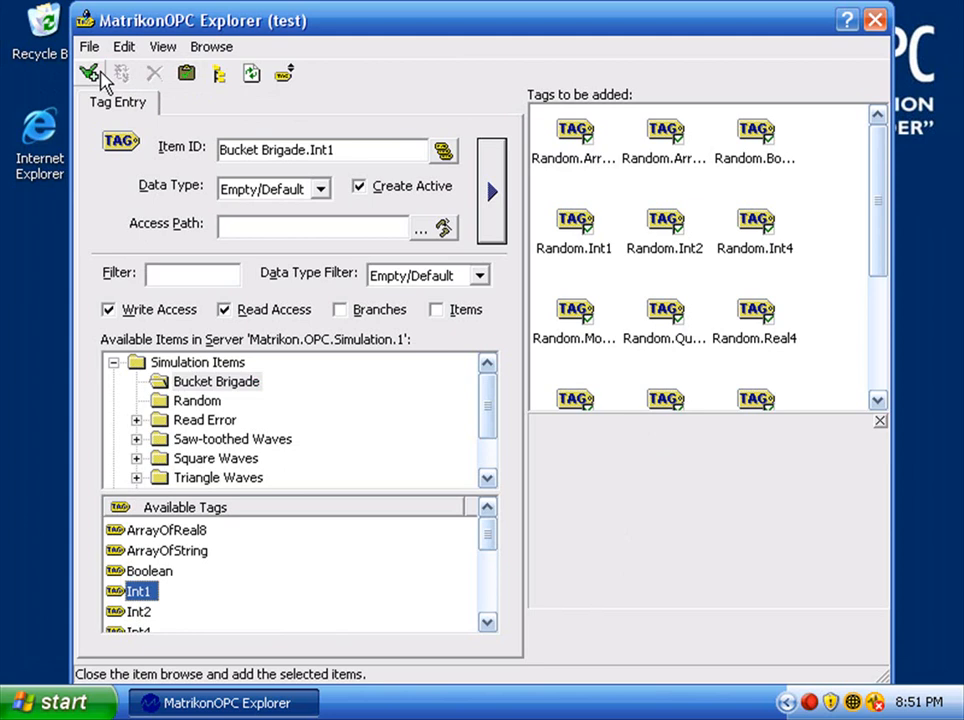
click(89, 72)
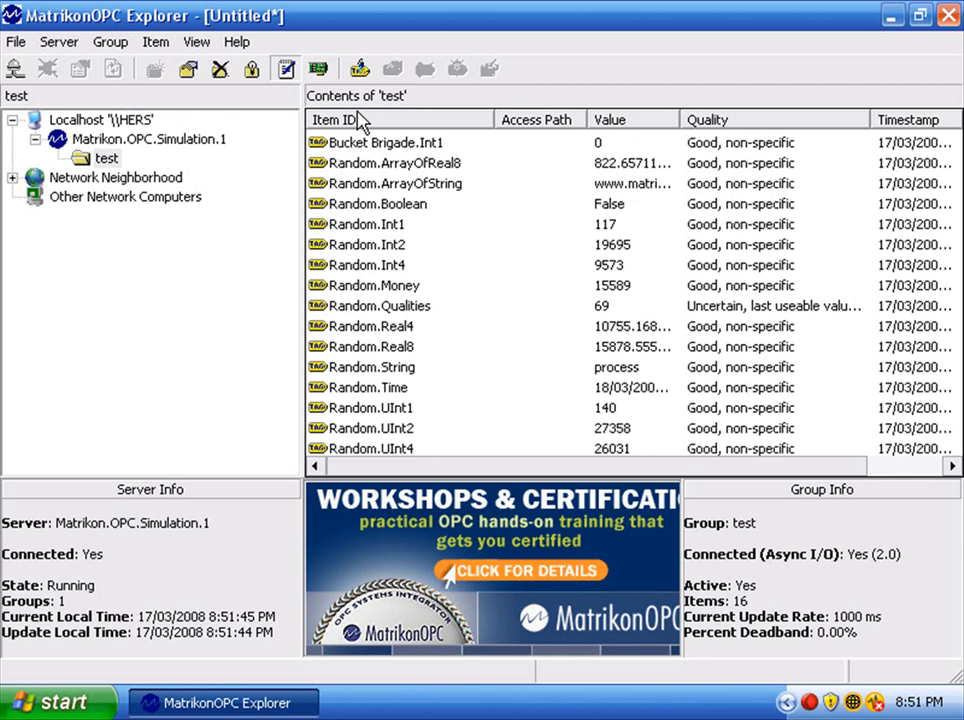
Write the new value 5 to Bucket Brigade.Int1 via Write Values
right_click(384, 142)
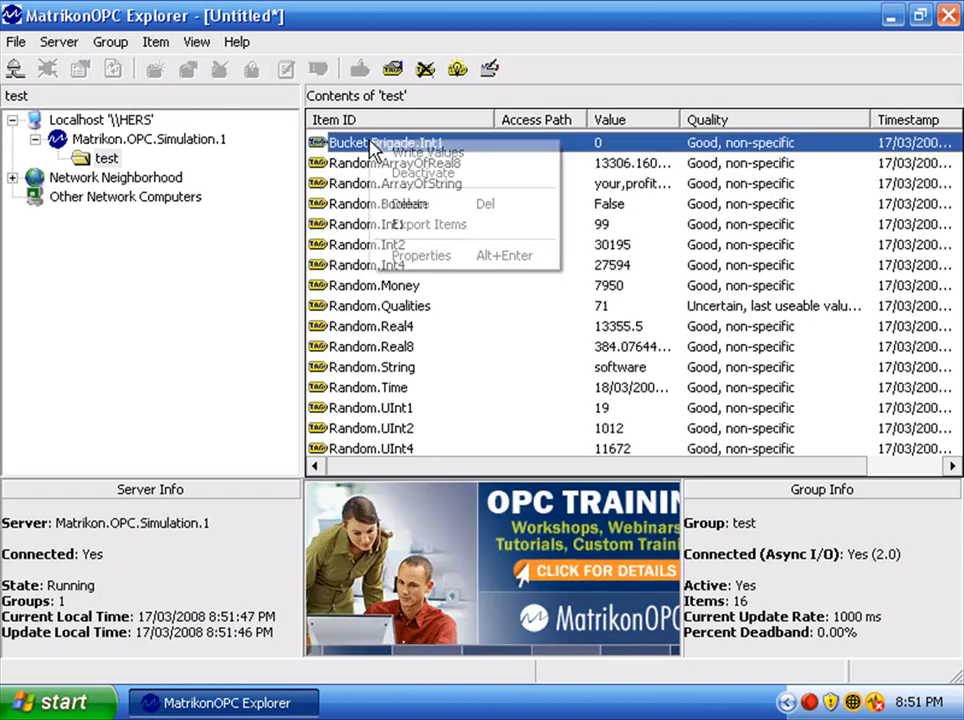
click(412, 152)
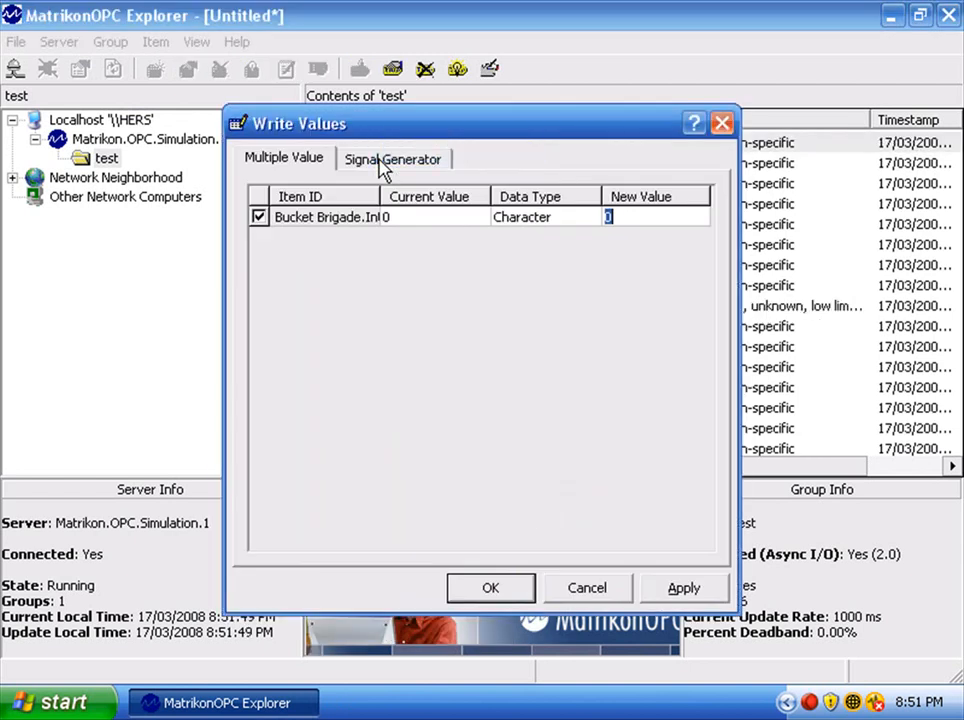
text(5)
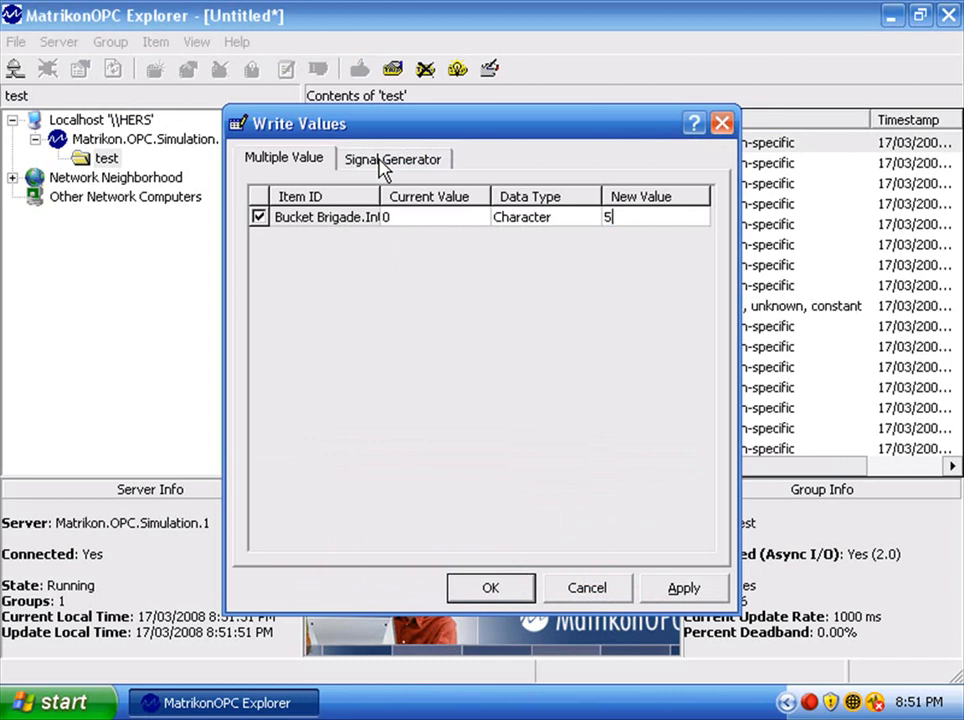
click(490, 587)
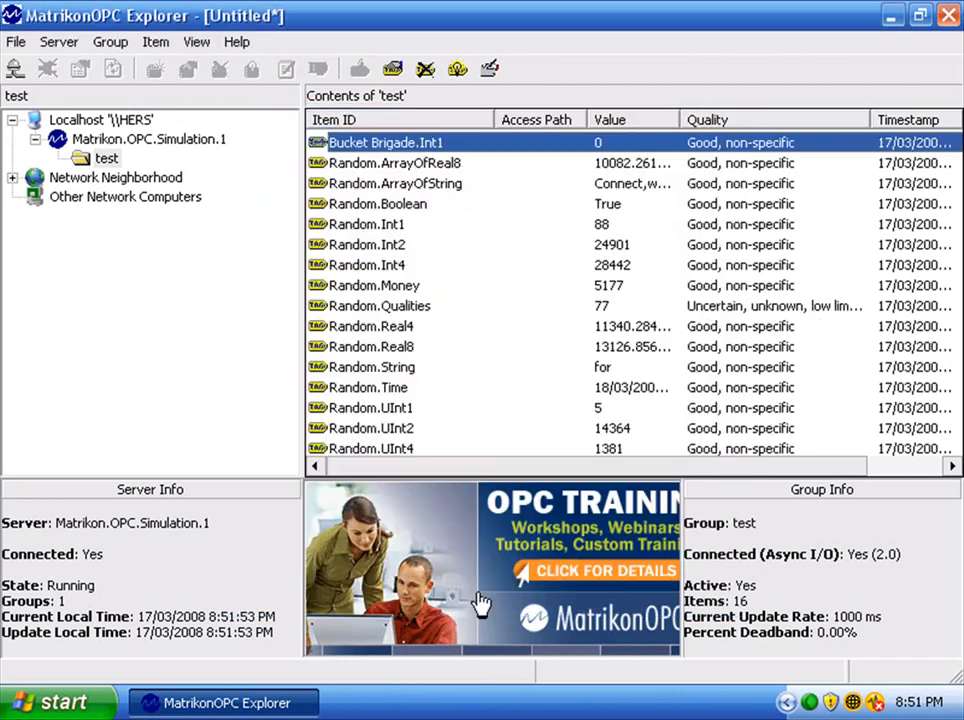